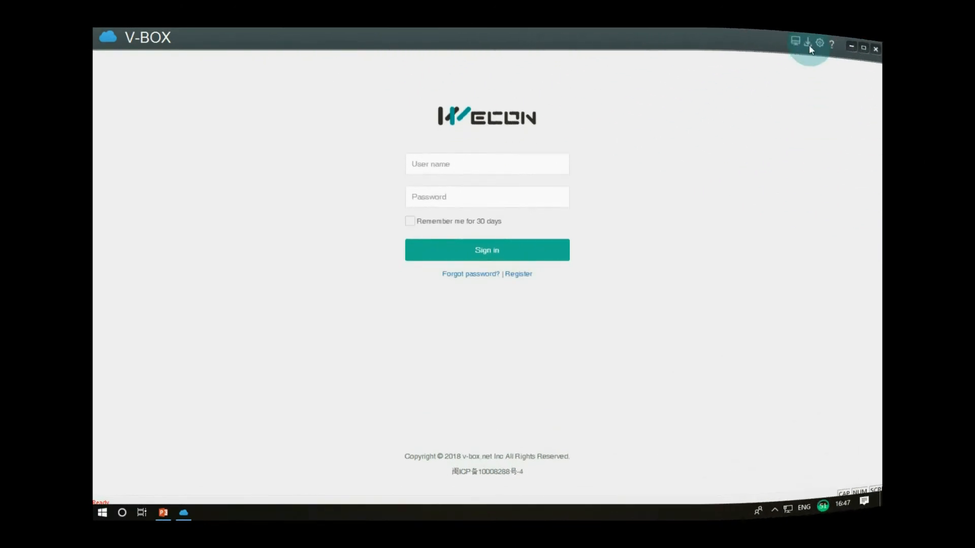
- Detect the USB-connected V-BOX S-4G and set its service connection to Ethernet in network settings
click(806, 42)
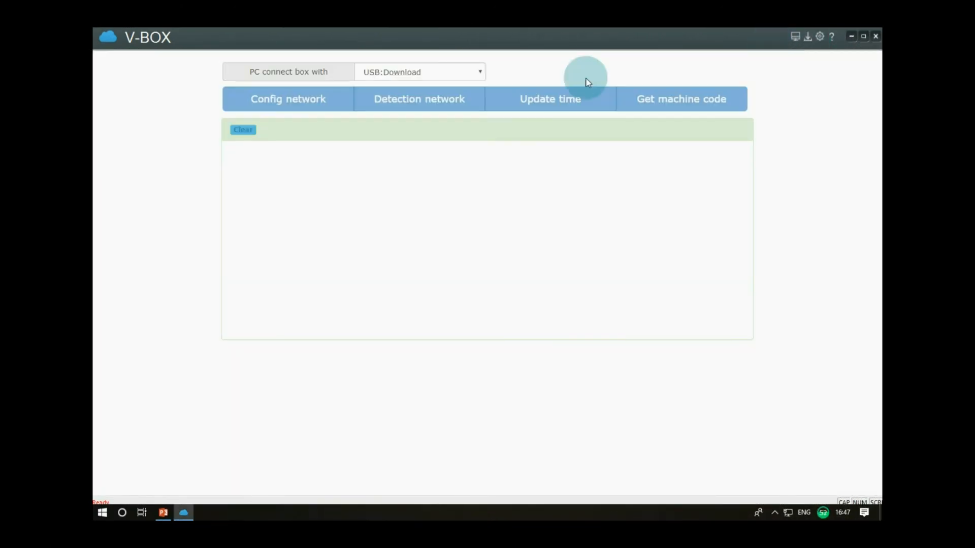
click(418, 99)
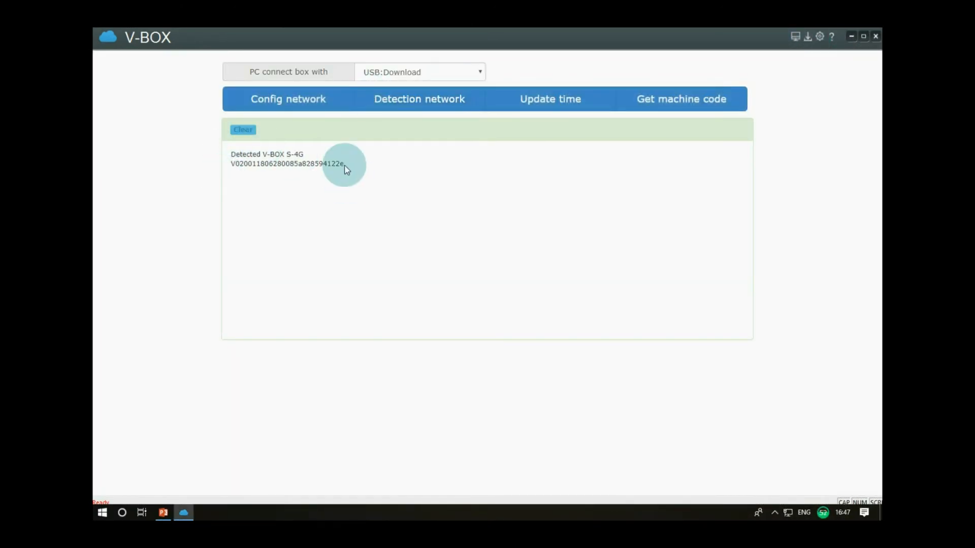
click(287, 98)
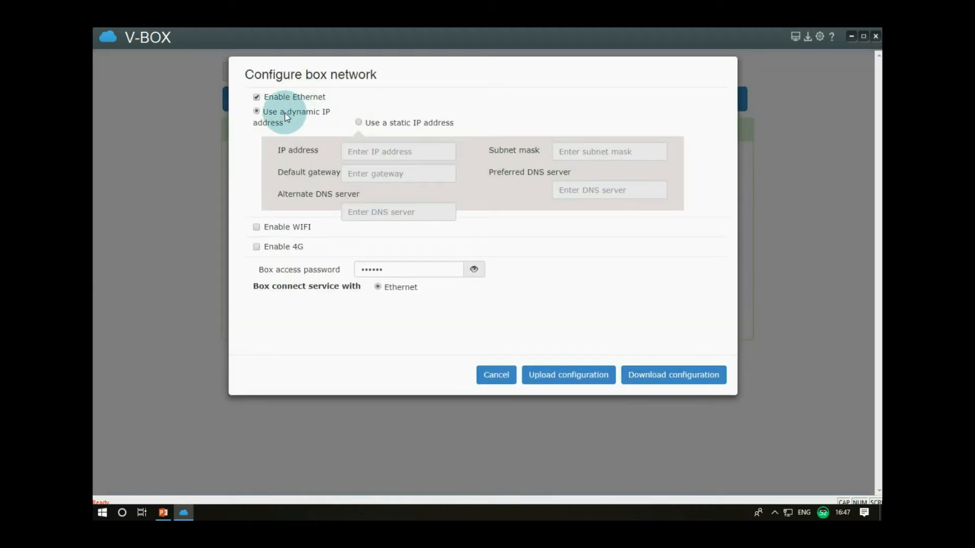
mouse_move(374, 291)
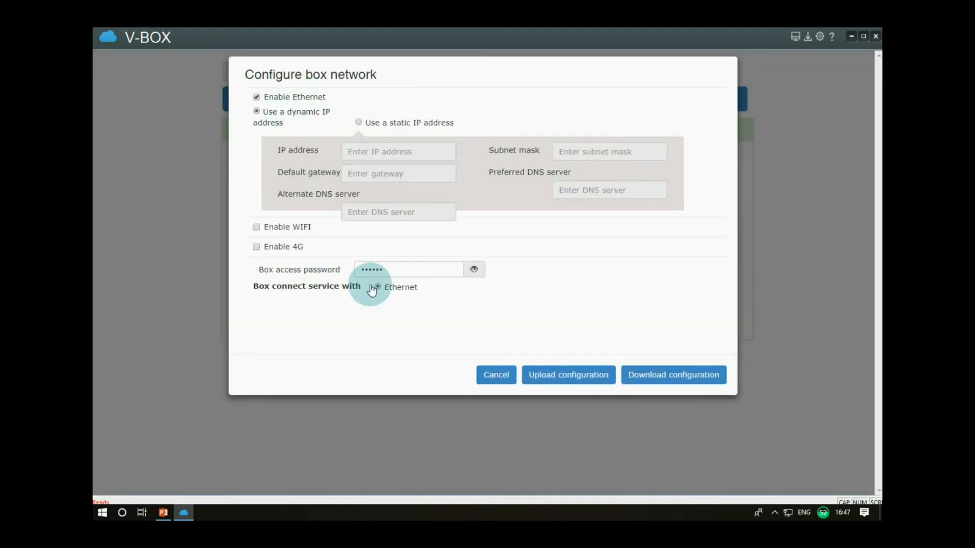
click(407, 270)
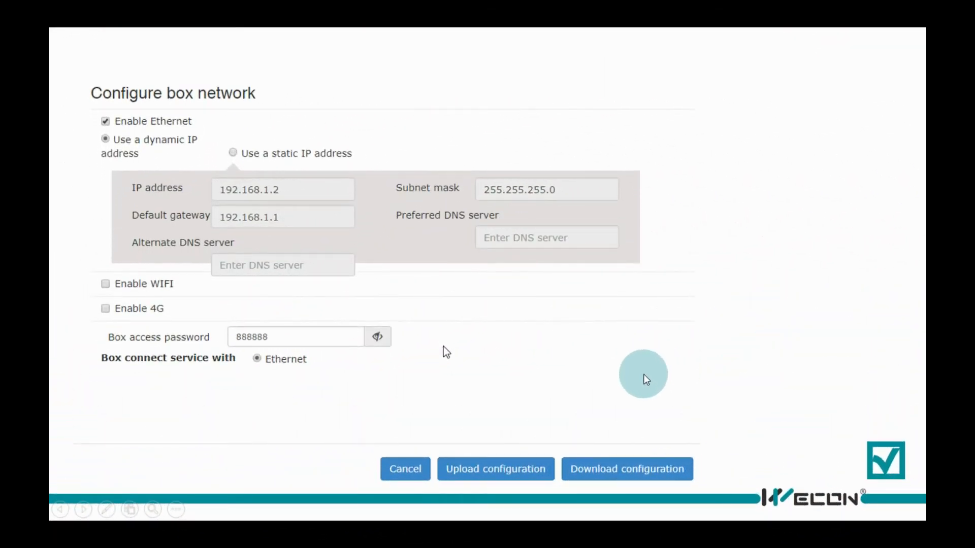
mouse_move(847, 376)
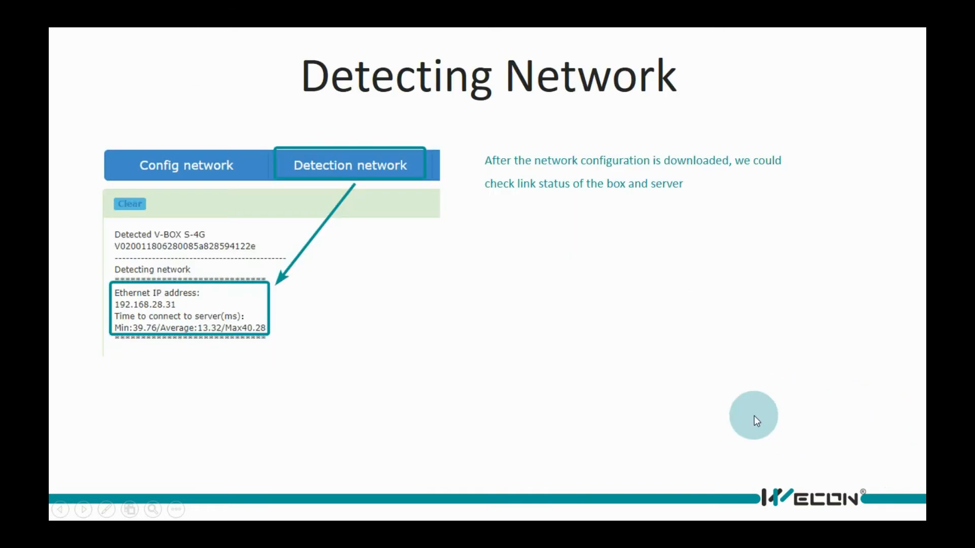
mouse_move(680, 332)
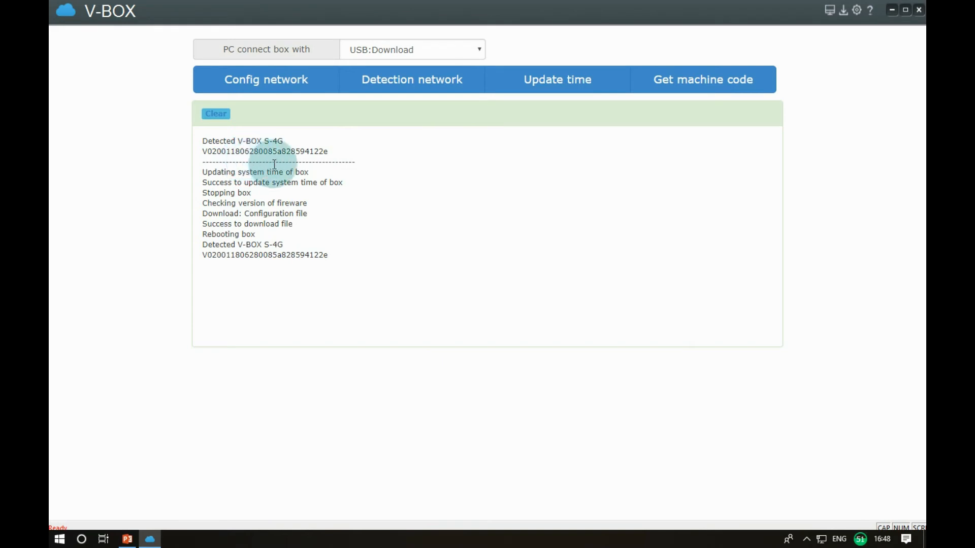
- Rerun network detection until server connection times appear, then request the machine code
click(404, 79)
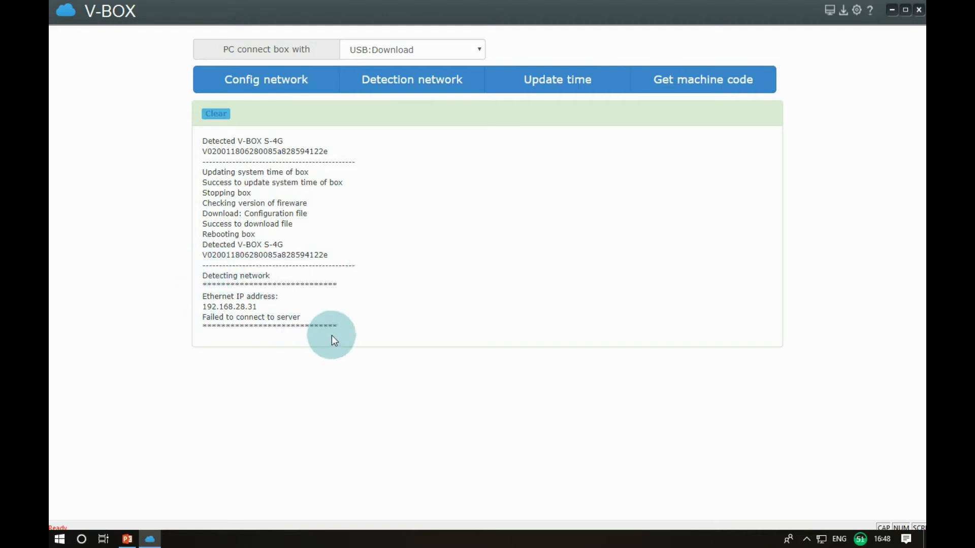
mouse_move(292, 344)
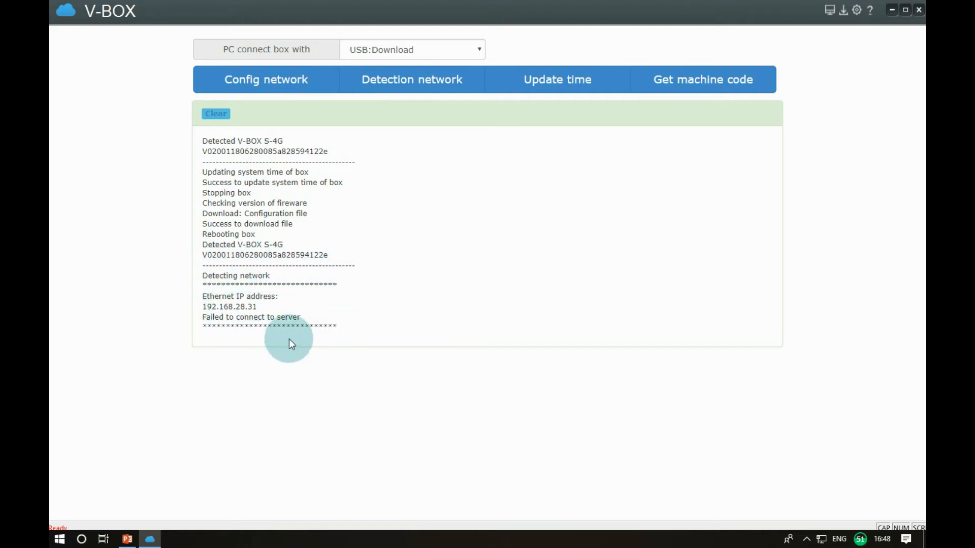
mouse_move(226, 329)
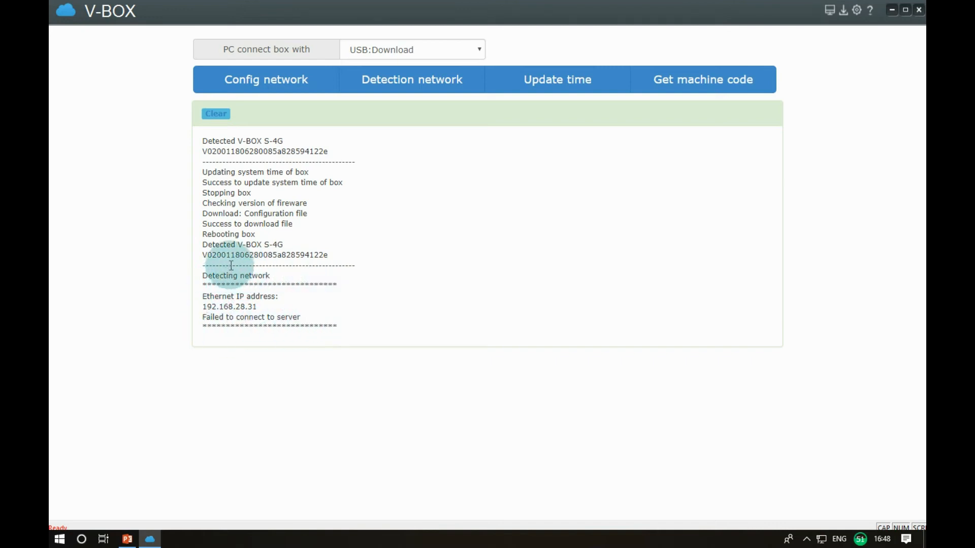
click(409, 80)
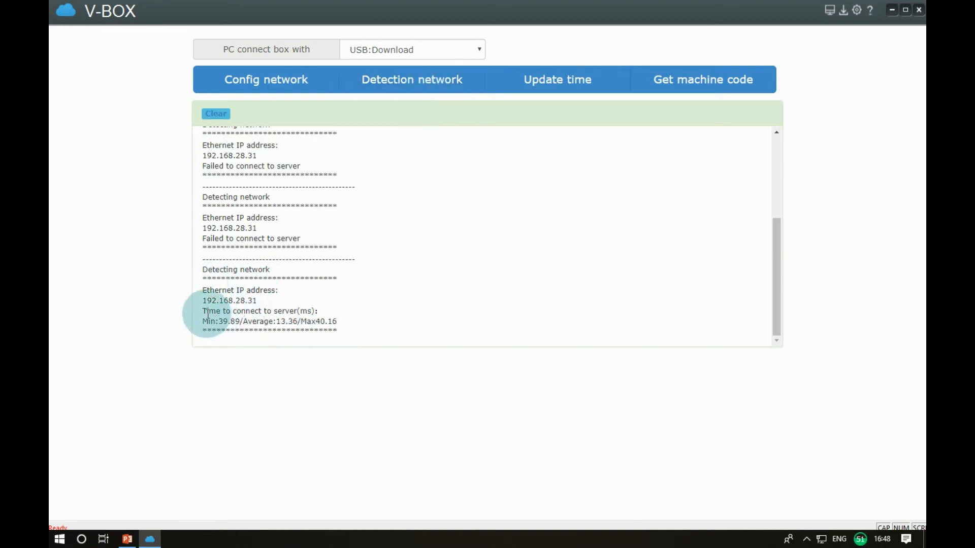
drag(202, 311, 337, 322)
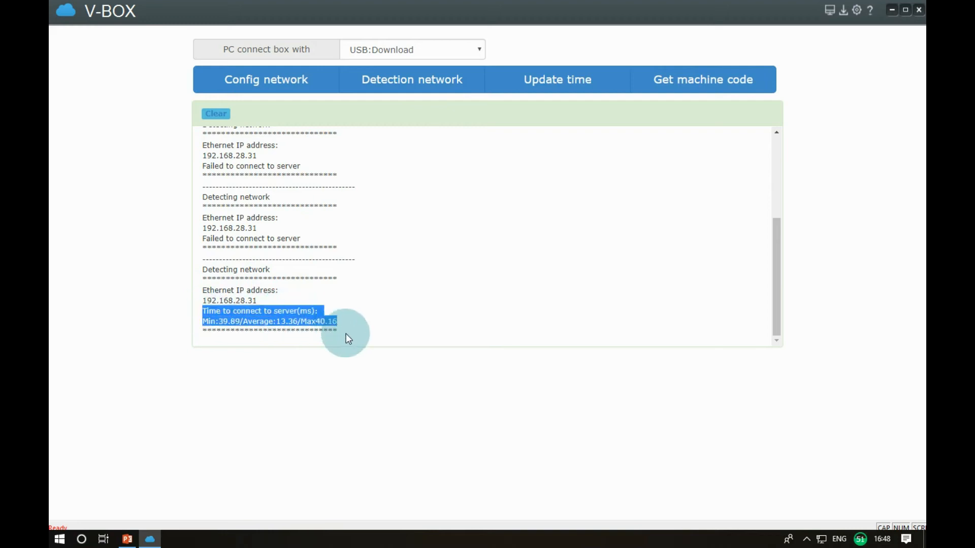
mouse_move(265, 326)
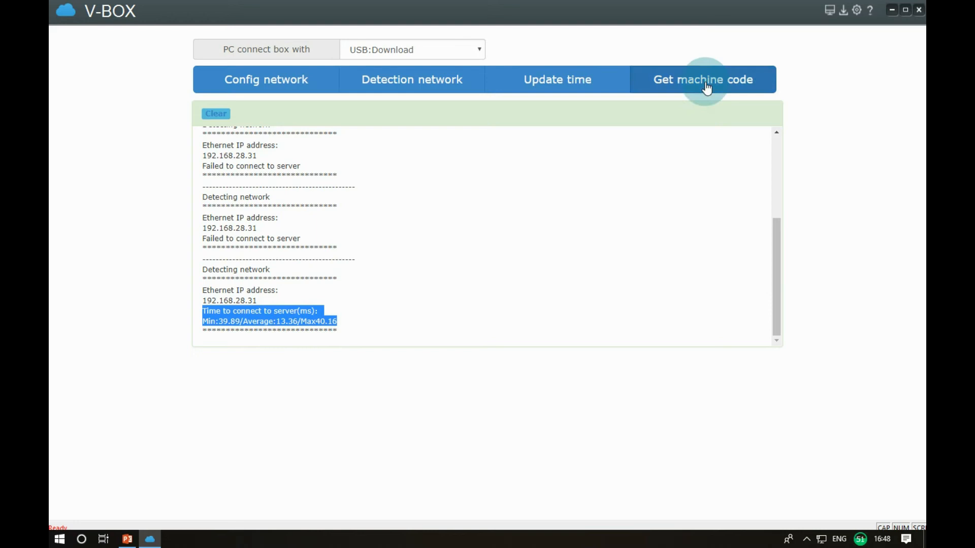
click(702, 80)
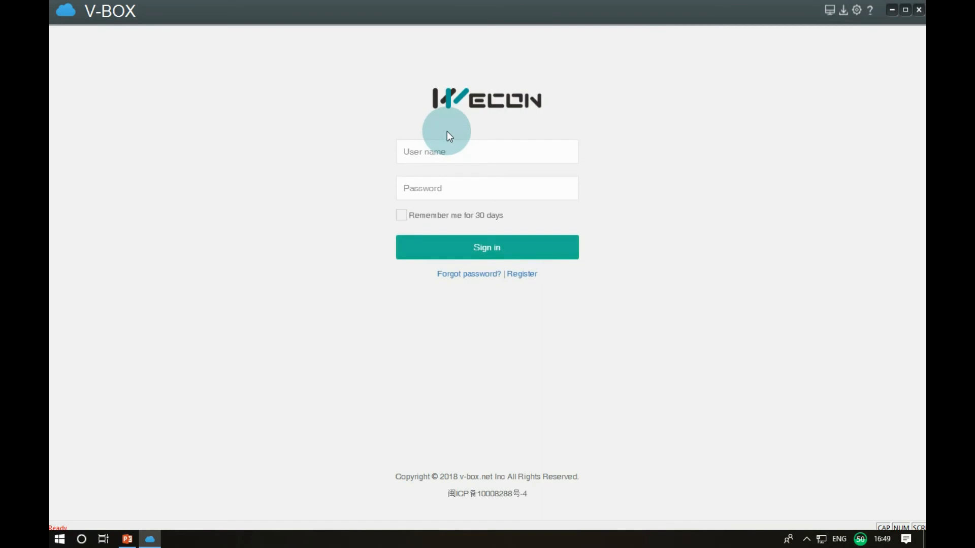
- Sign in to the cloud as WECONSupport with its password
text(W)
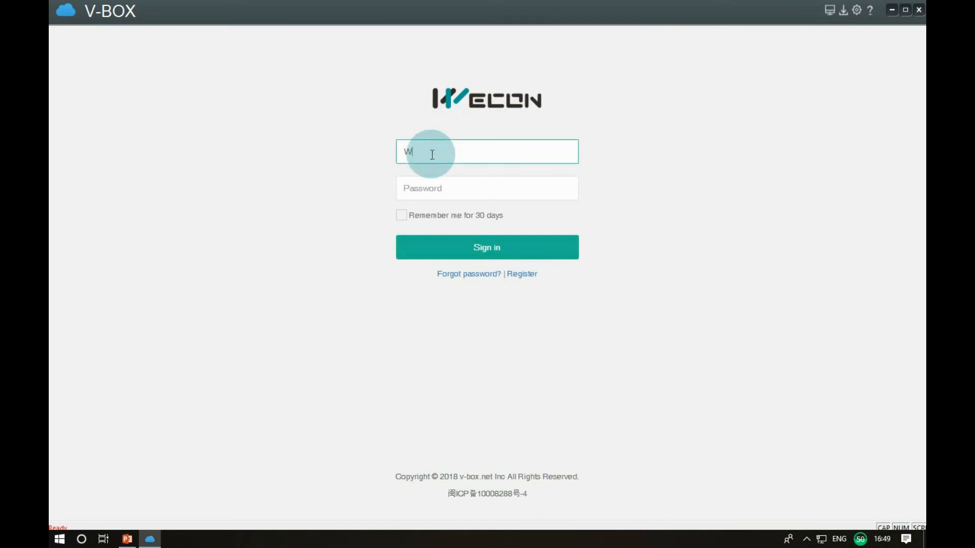
text(ECONSupport)
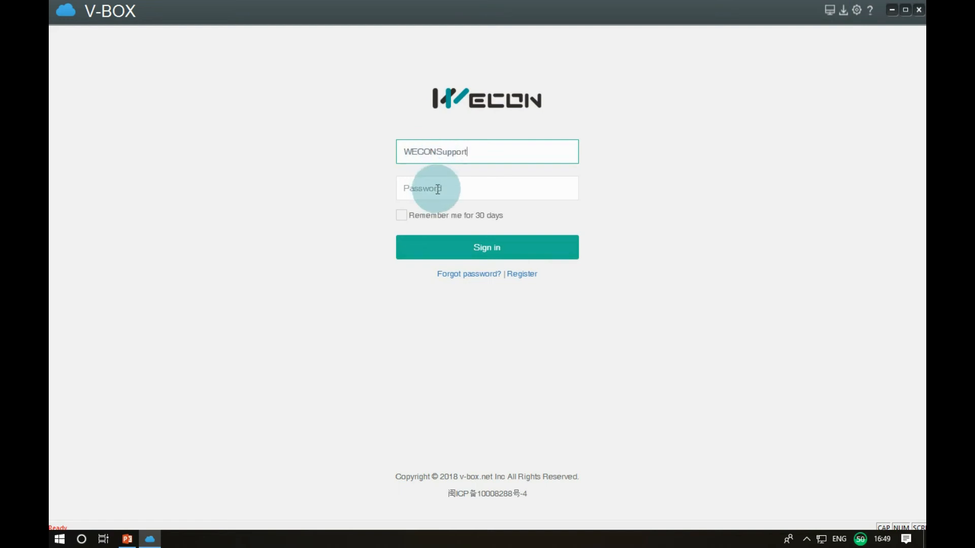
text(••••)
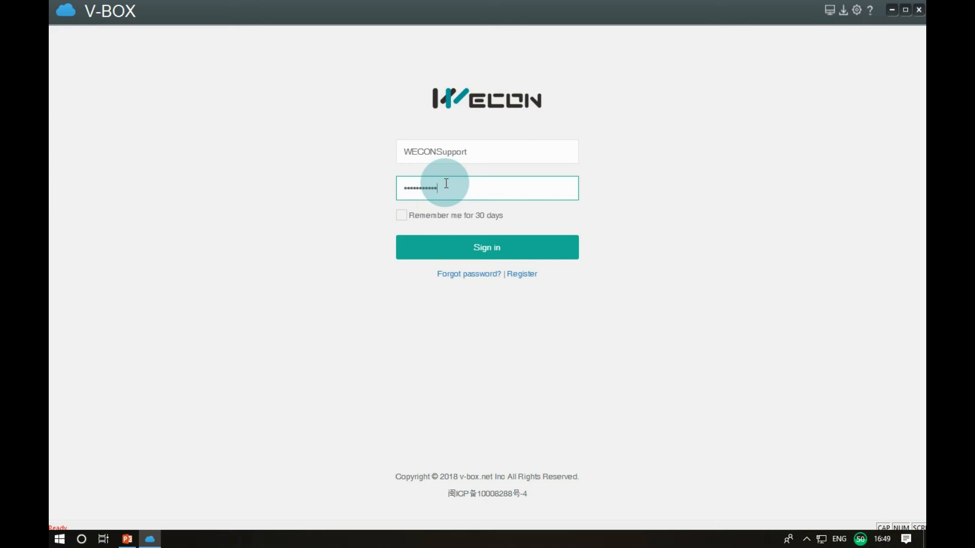
click(488, 247)
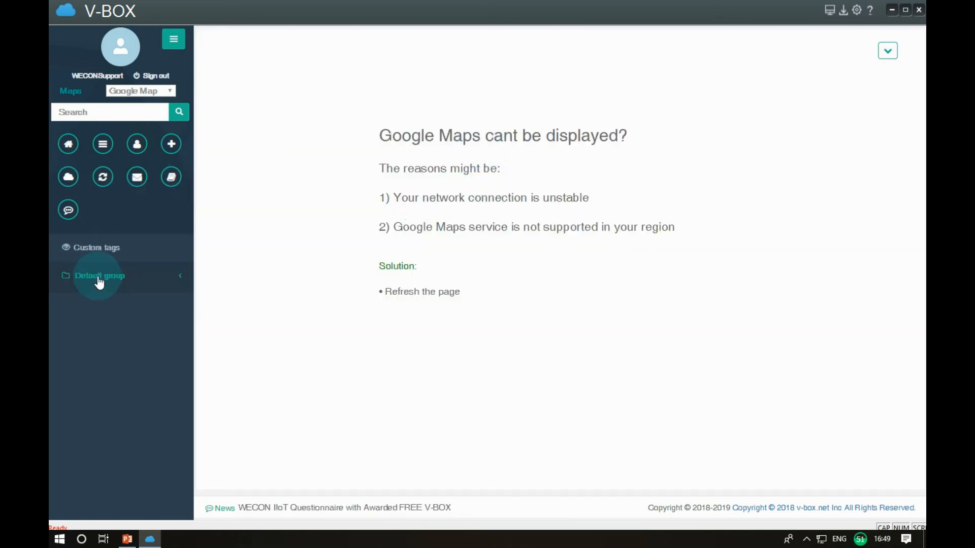
mouse_move(171, 145)
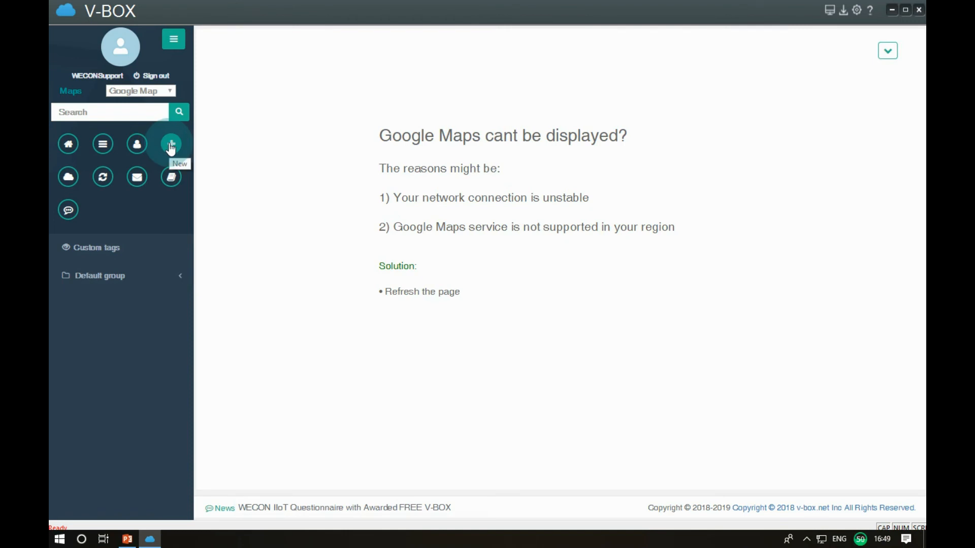
click(171, 145)
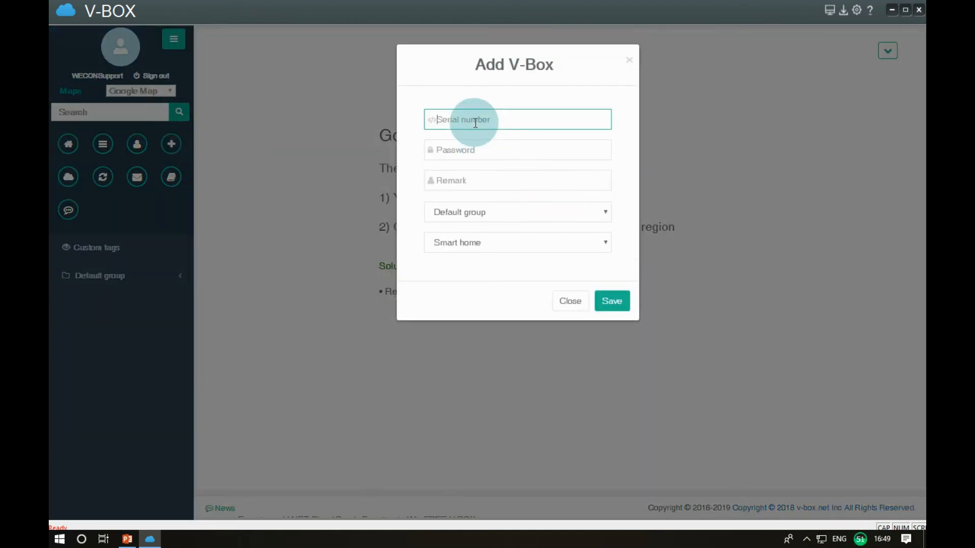
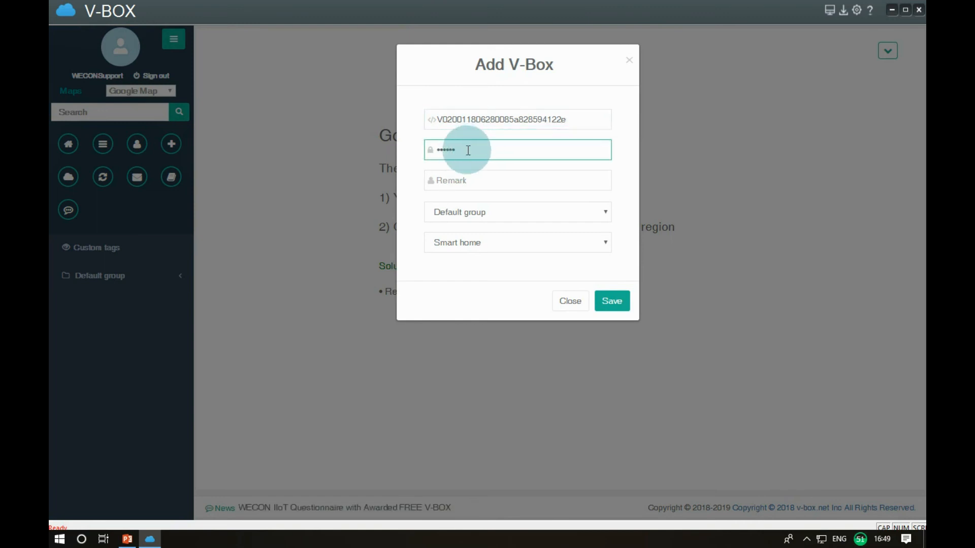
click(517, 181)
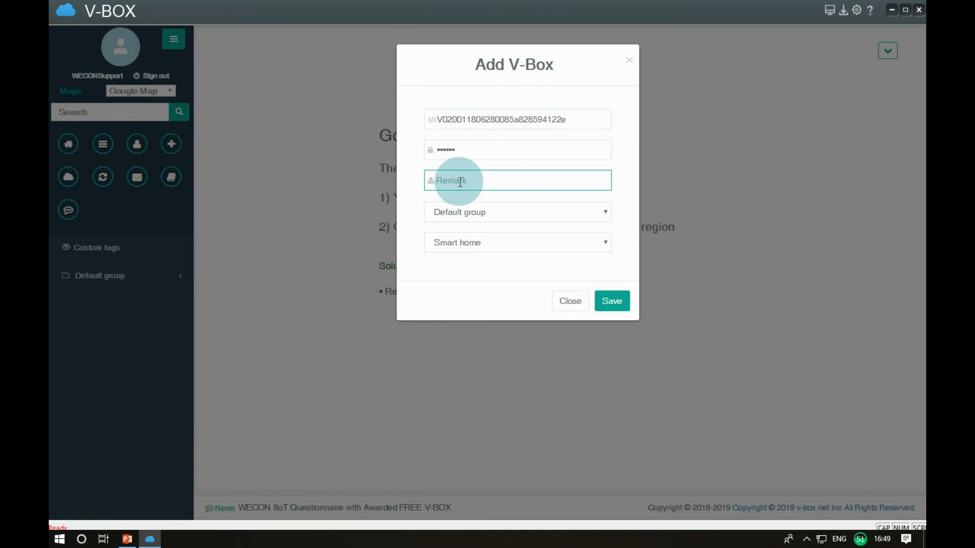
text(v-box)
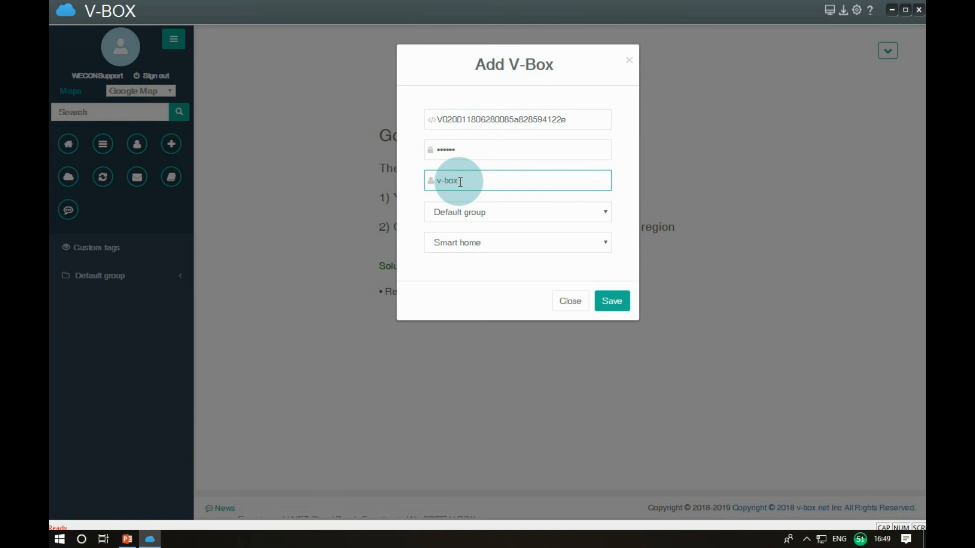
- Keep Default group, save the box and confirm it is linked to the account
click(517, 212)
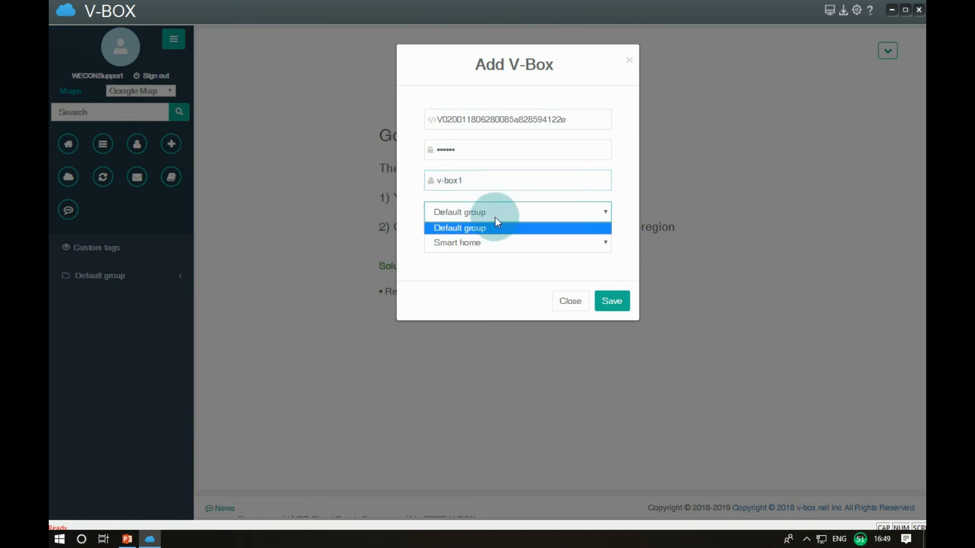
click(477, 243)
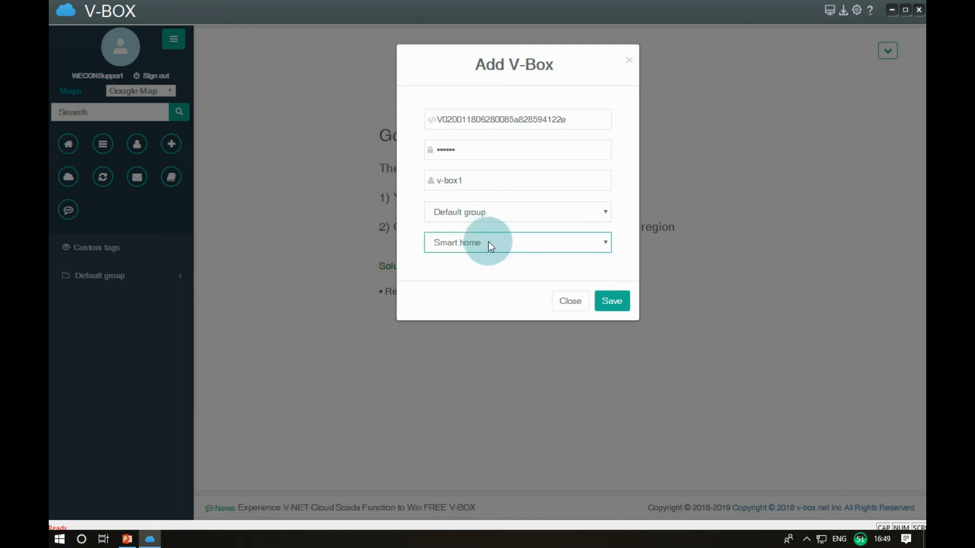
click(611, 301)
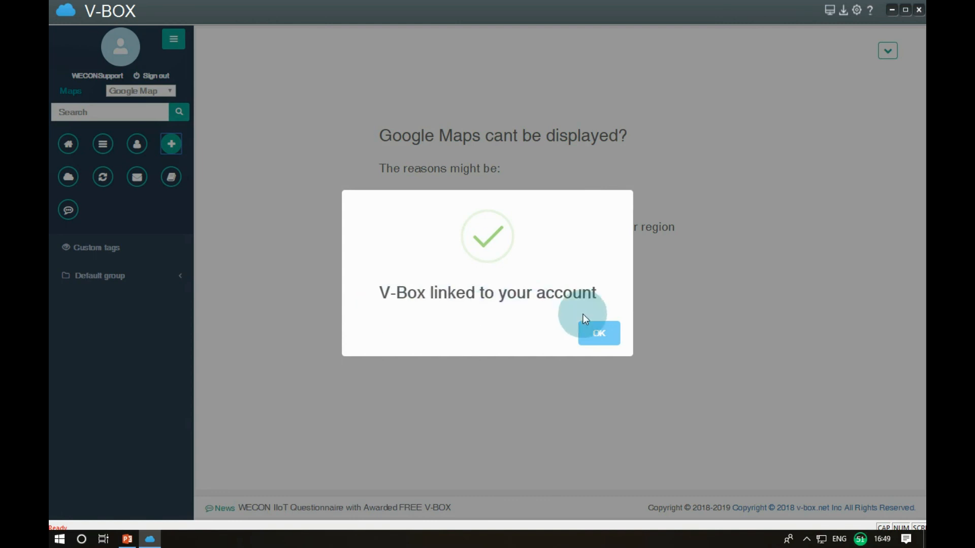
click(599, 333)
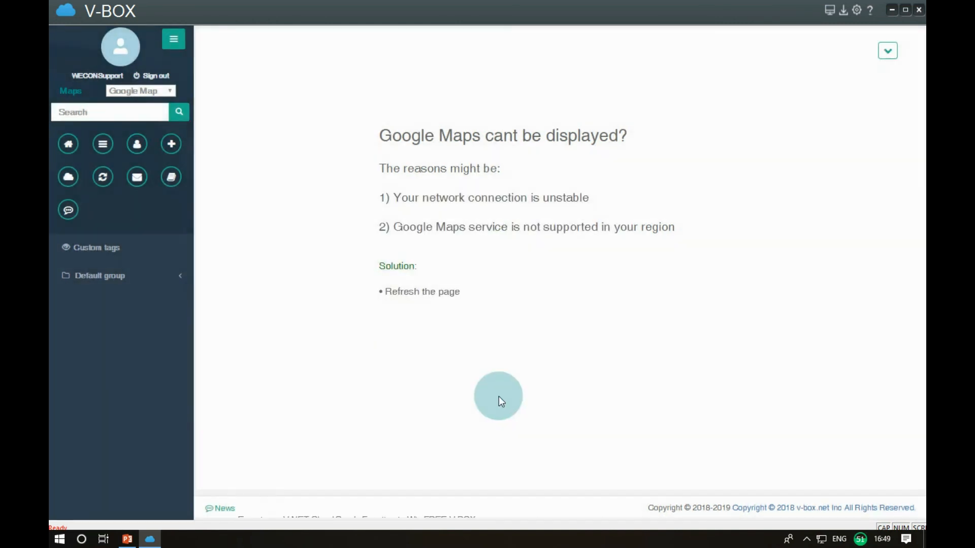
- Select v-box1 under Default group and show its configuration with model V-BOX S-4G
click(99, 277)
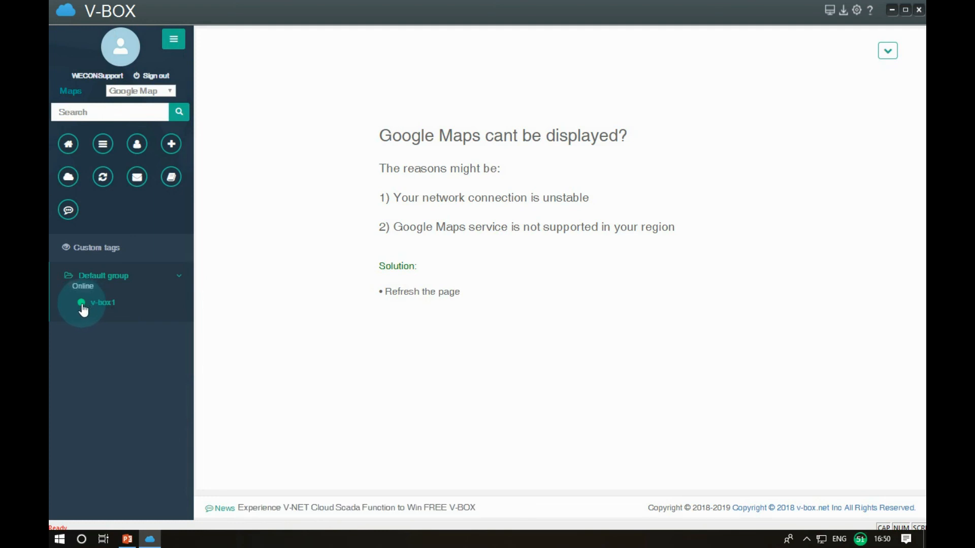
click(102, 303)
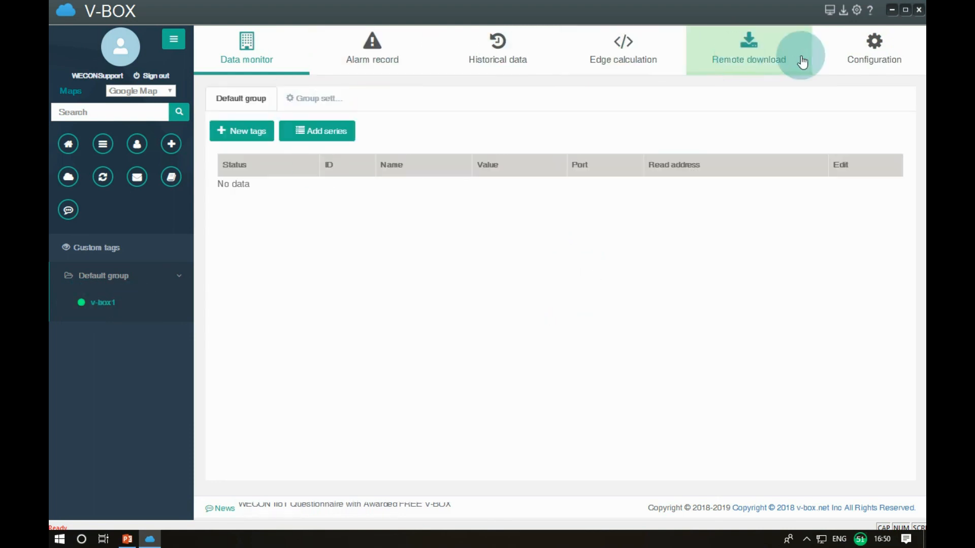
click(873, 43)
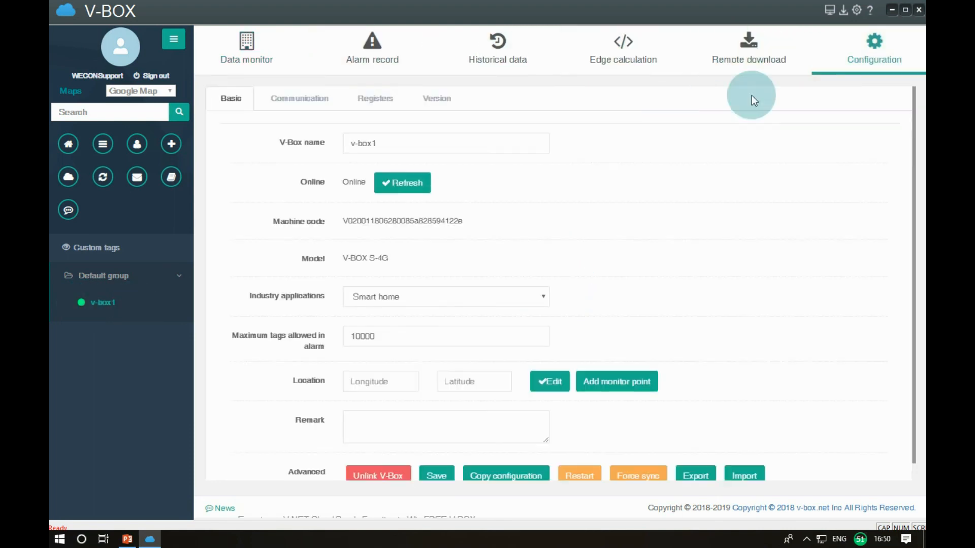